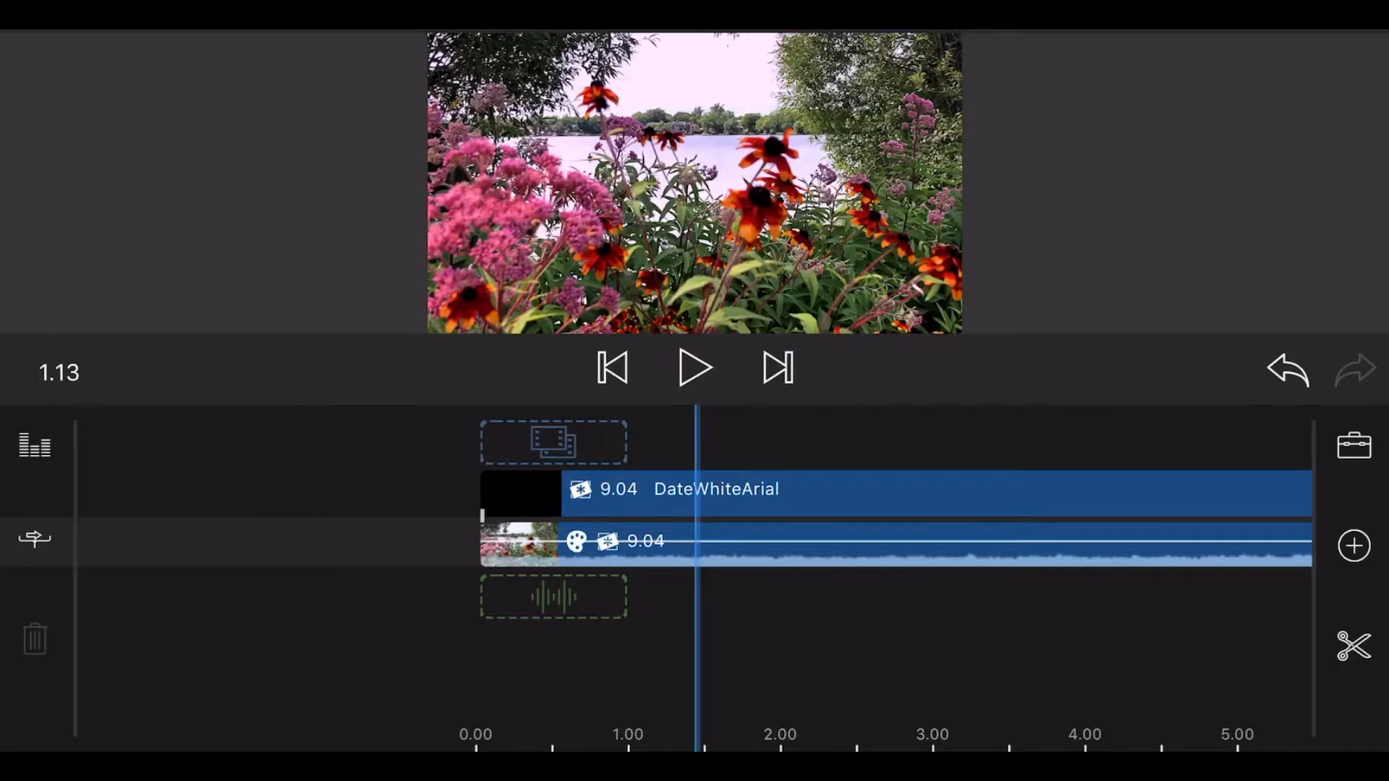
# Step: Open the DateWhiteArial title clip above the flower video in the Title Editor
pyautogui.click(885, 541)
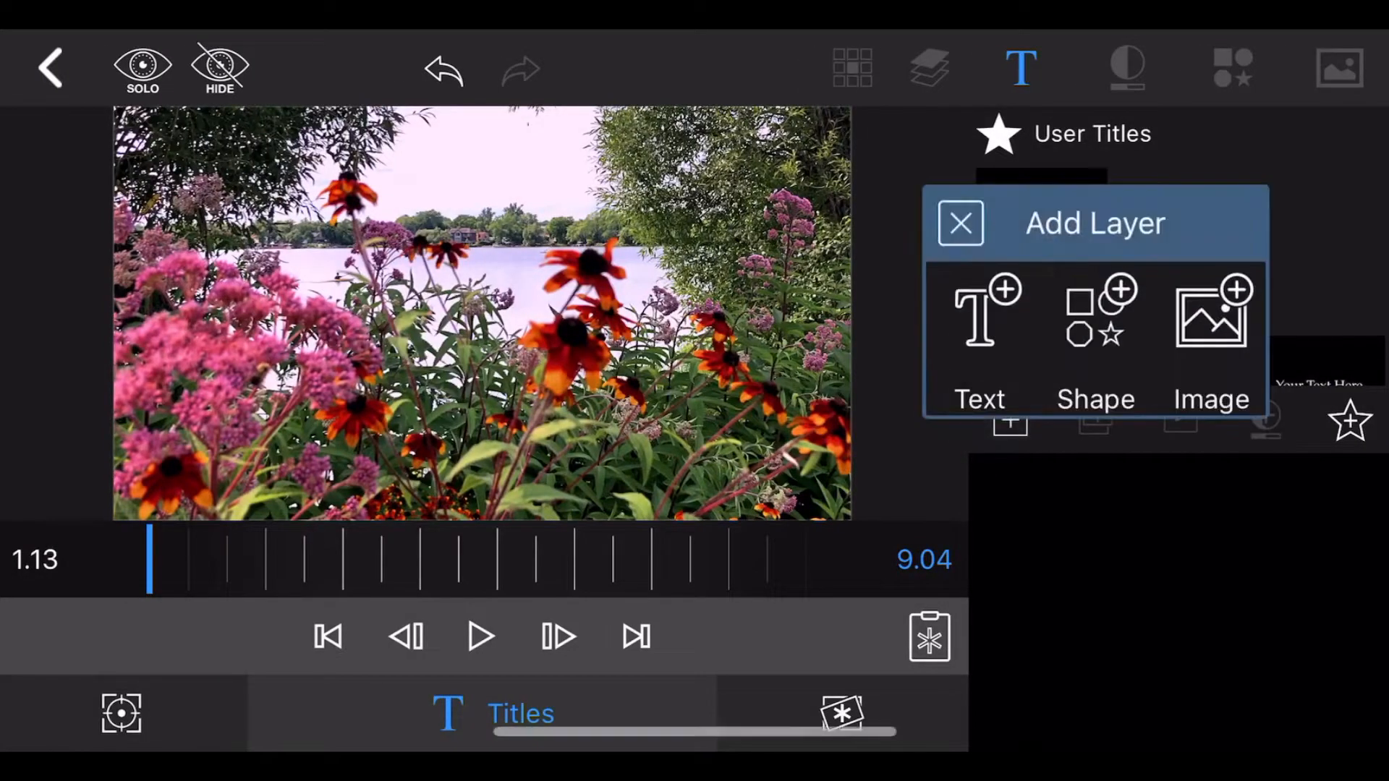
# Step: Add a black (#000000) rectangle shape layer stretched to cover the whole frame
pyautogui.click(1095, 336)
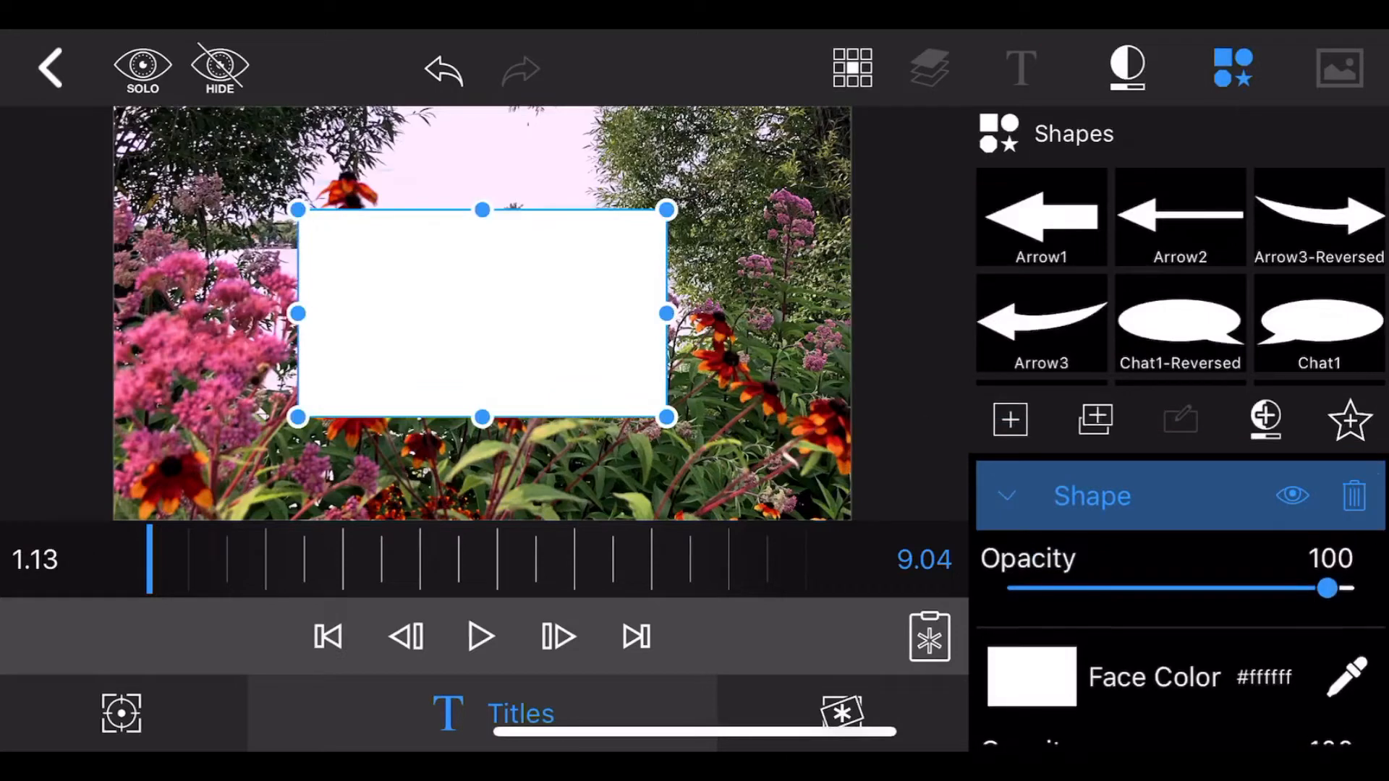
pyautogui.click(1030, 675)
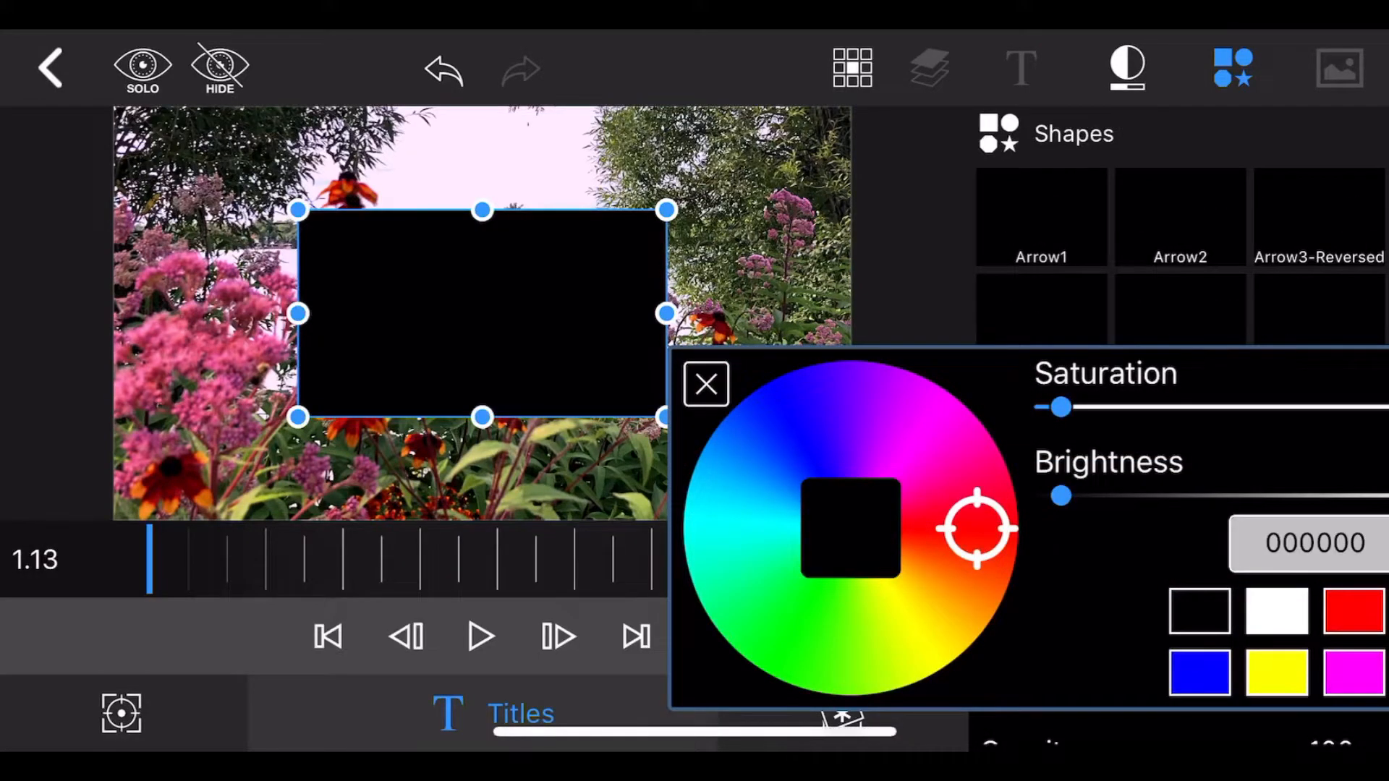
pyautogui.click(706, 382)
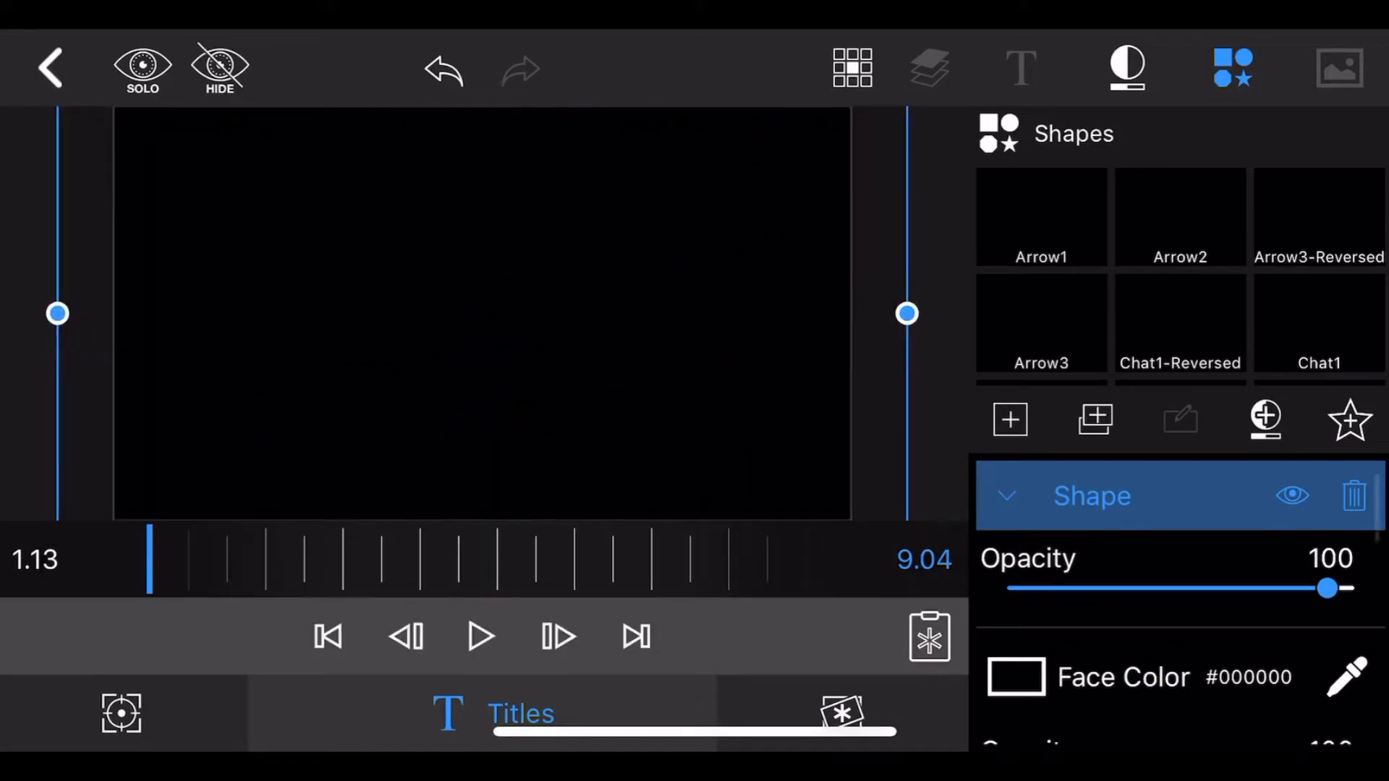
# Step: Add a TenPointStar shape layer colored magenta (#ff00ff) over the black rectangle
pyautogui.click(1019, 68)
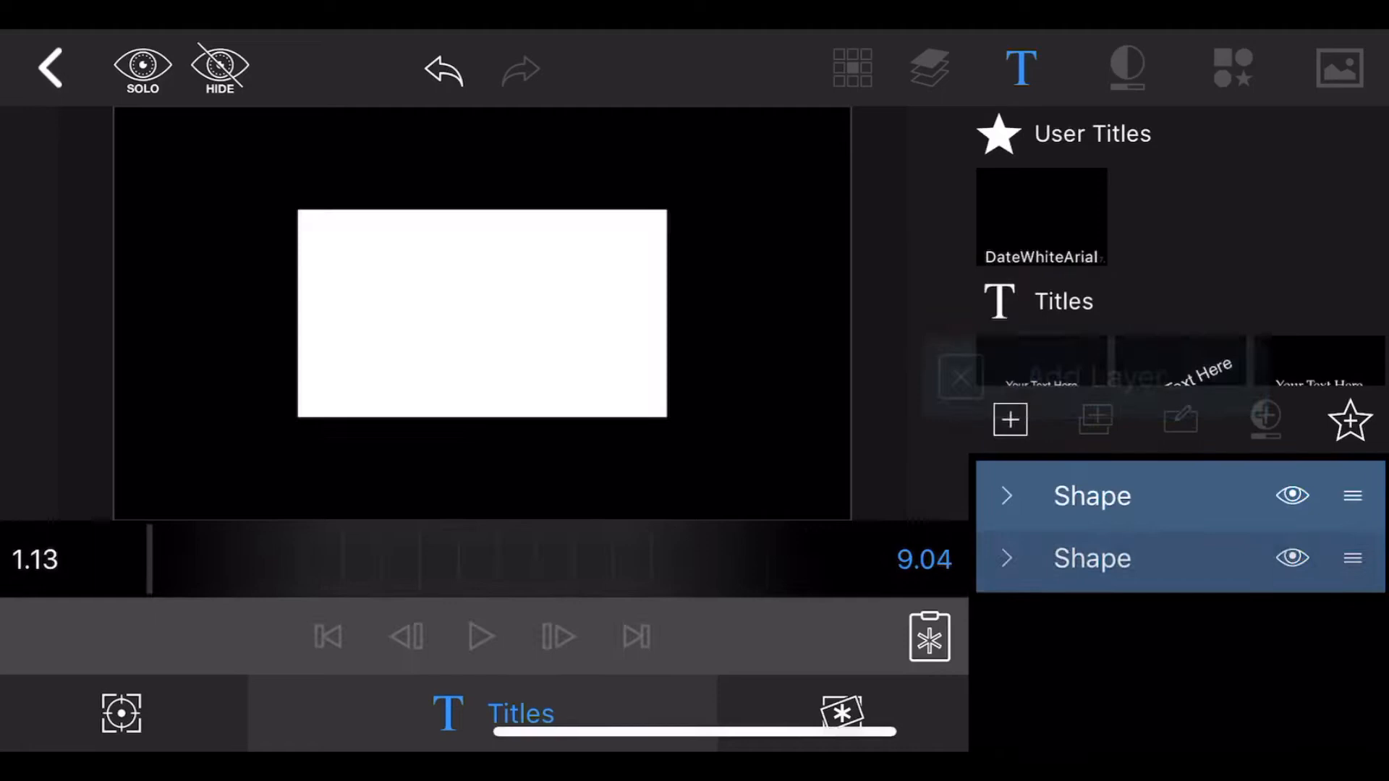
pyautogui.click(1229, 68)
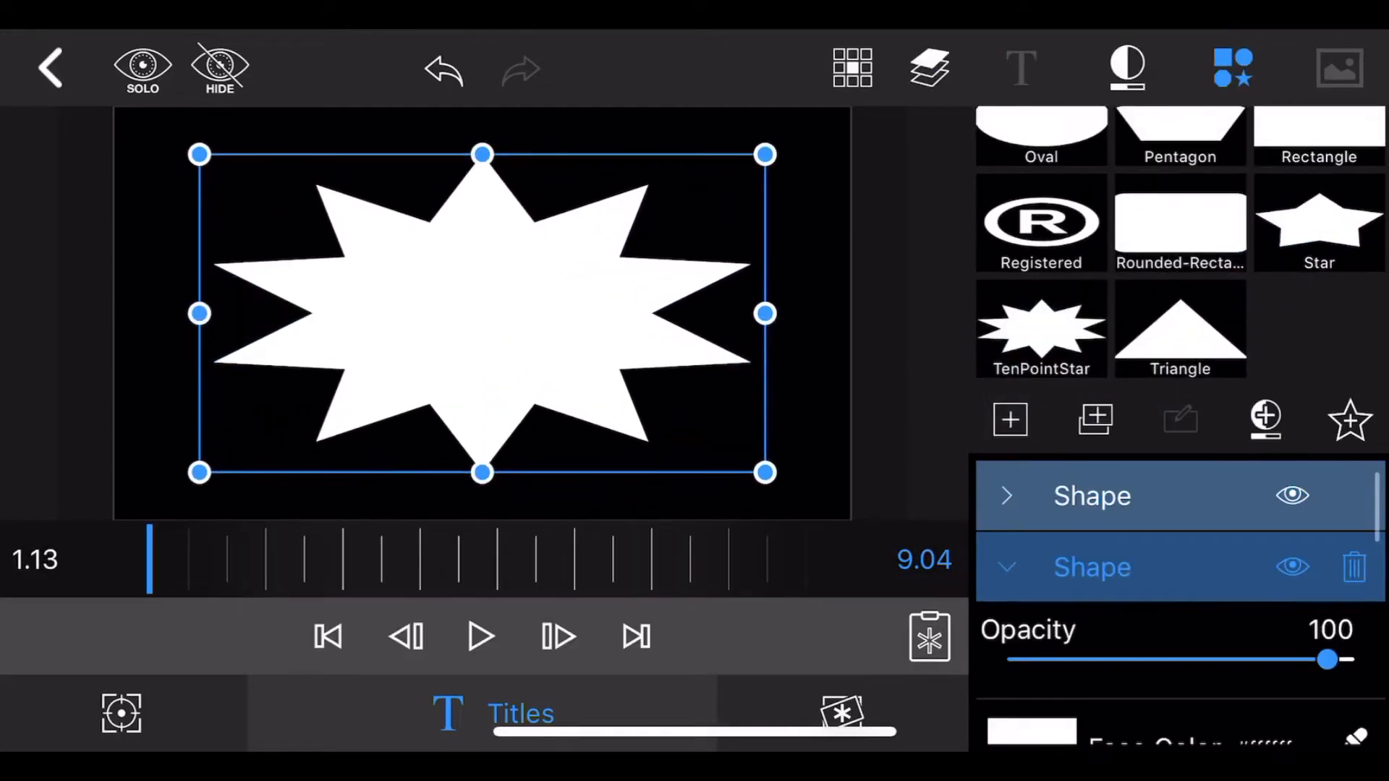
pyautogui.click(1041, 739)
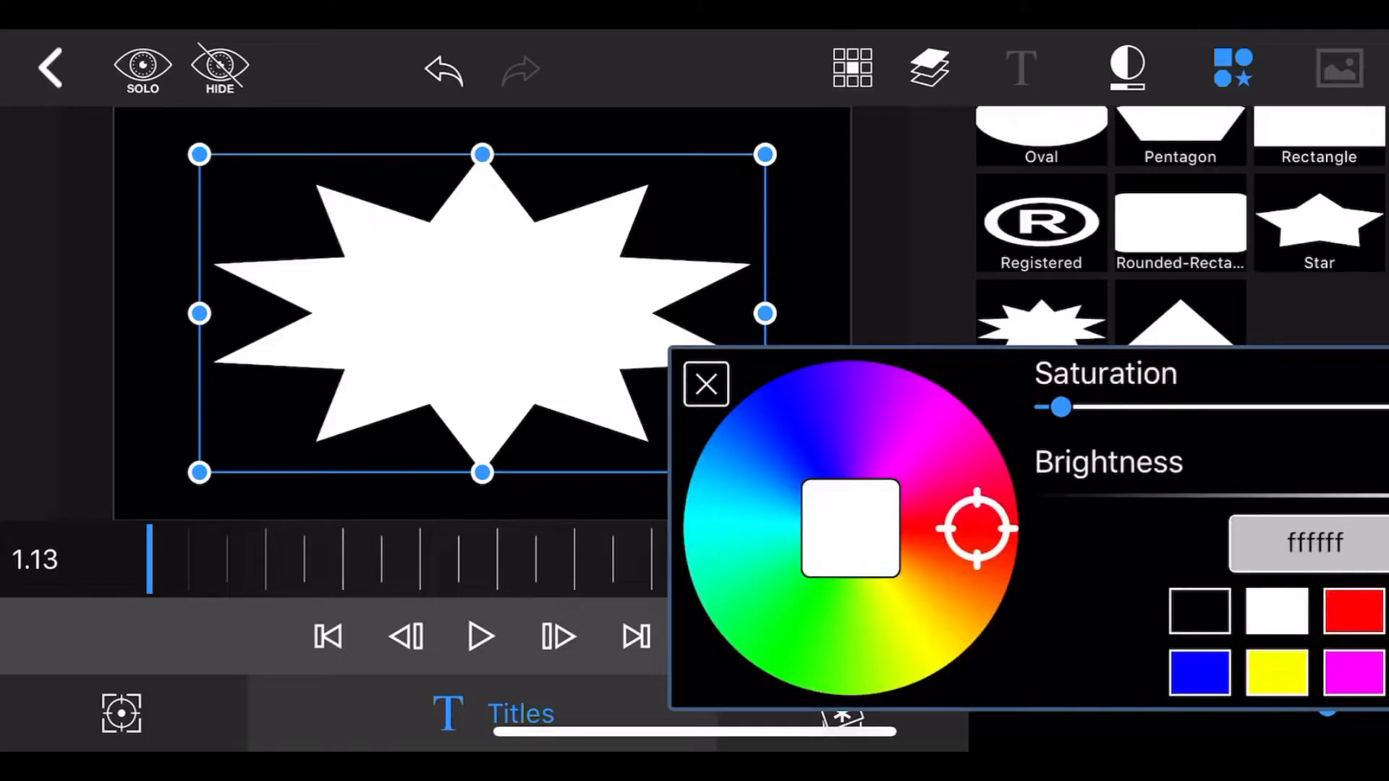
pyautogui.click(910, 421)
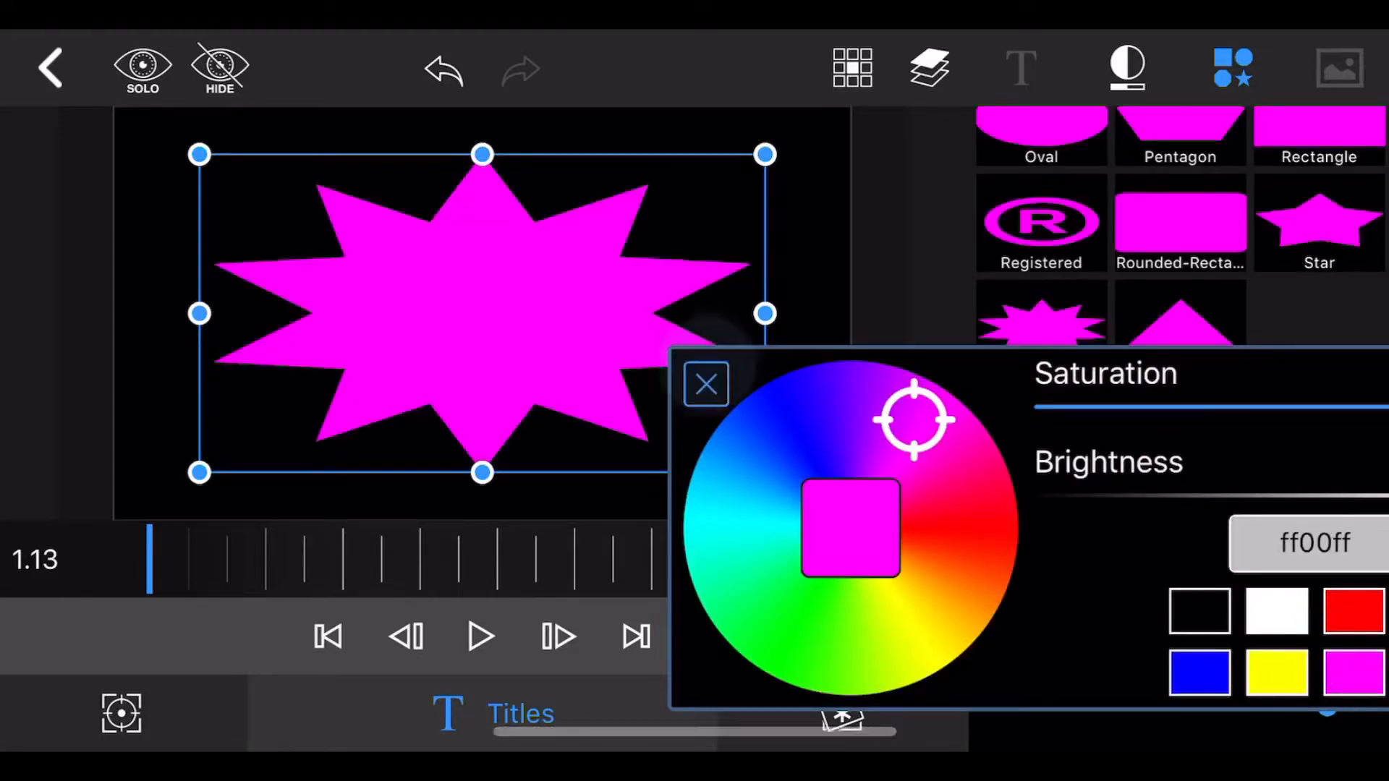
# Step: Apply a Chroma Key set to magenta (#ff00ff) so the flower video shows through the star
pyautogui.click(718, 713)
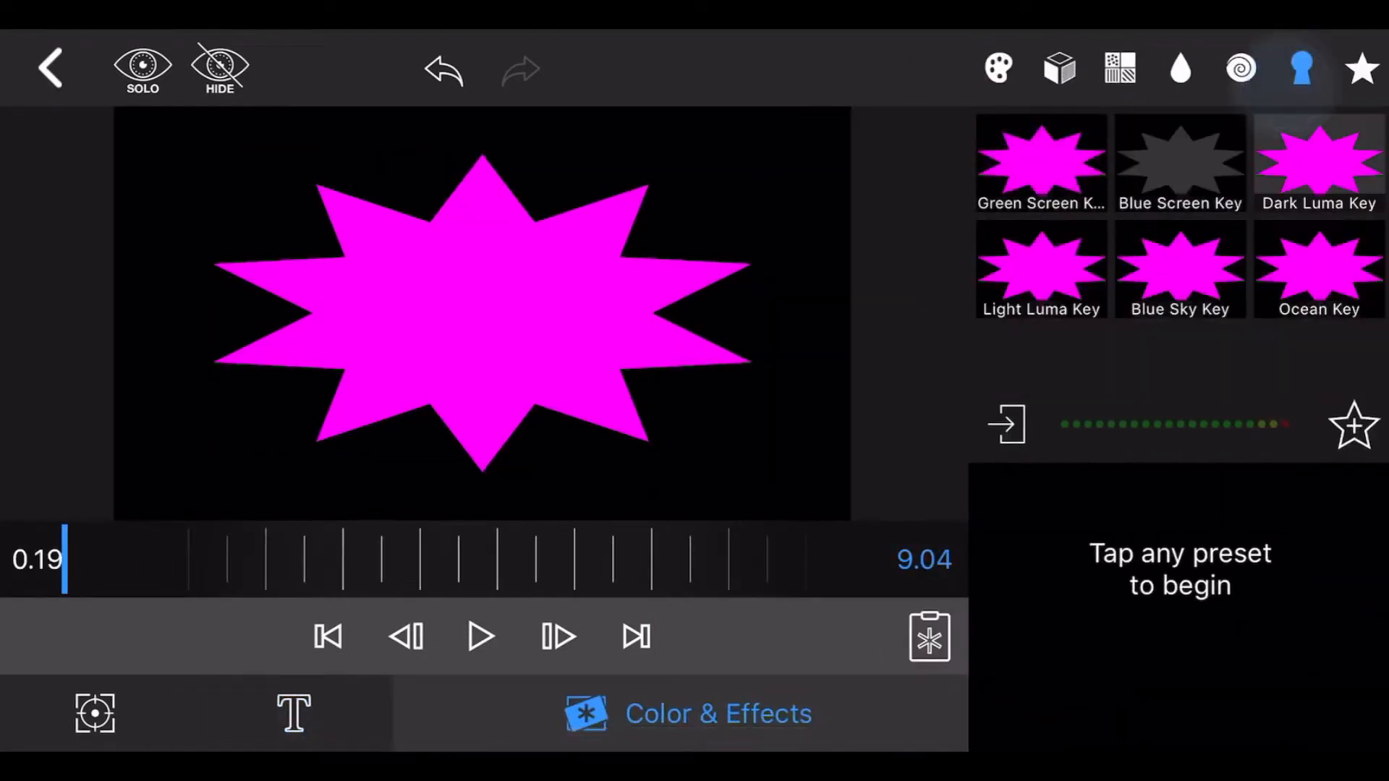
pyautogui.click(1041, 164)
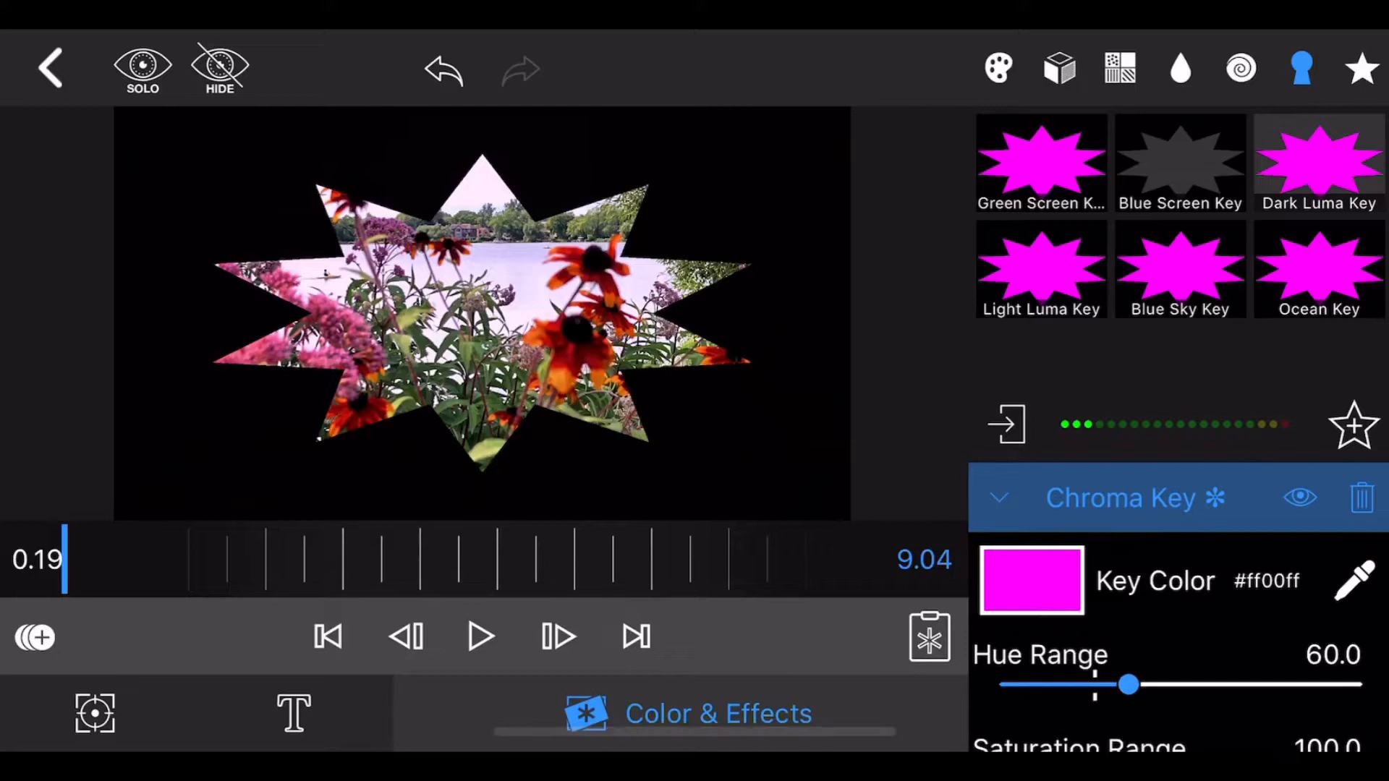
pyautogui.click(997, 497)
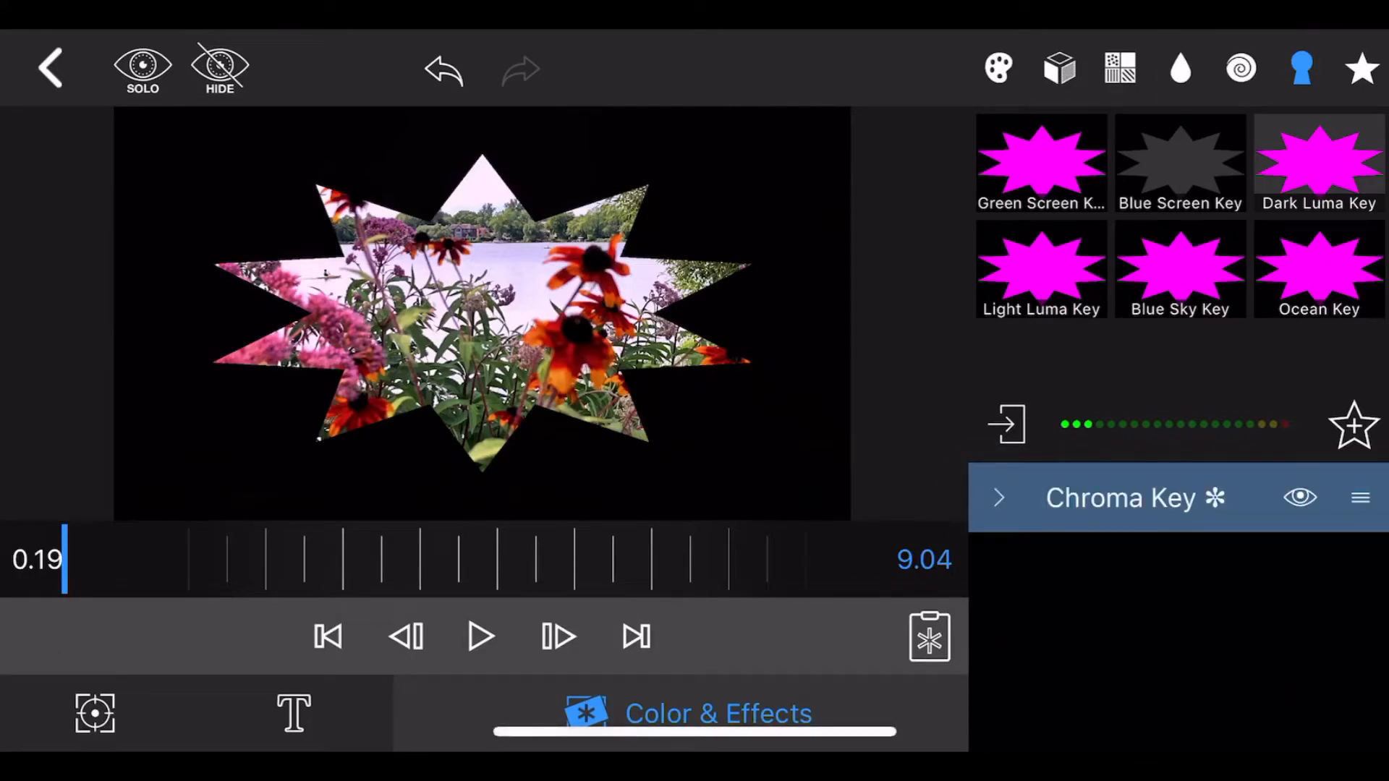
pyautogui.click(1179, 68)
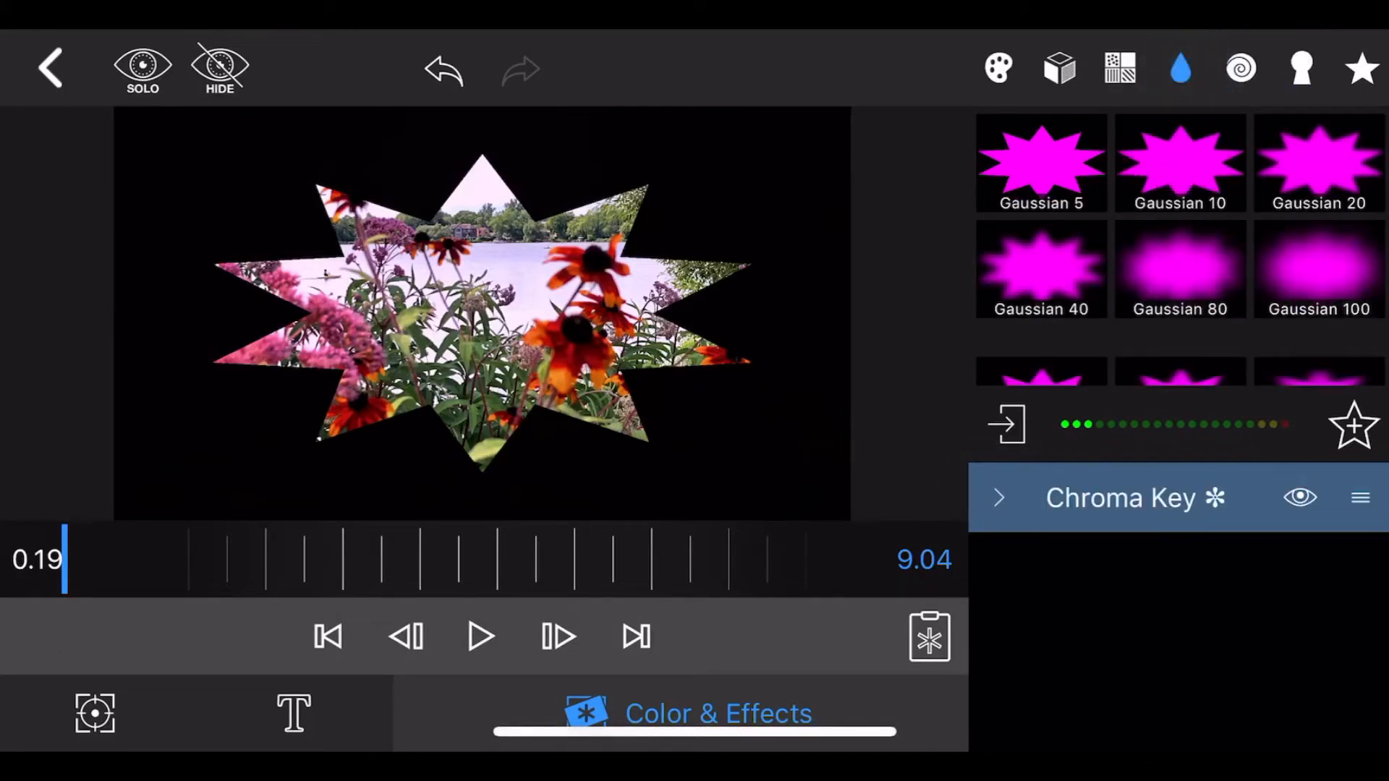
# Step: Apply the Gaussian 10 blur and raise its radius to about 27
pyautogui.click(1180, 162)
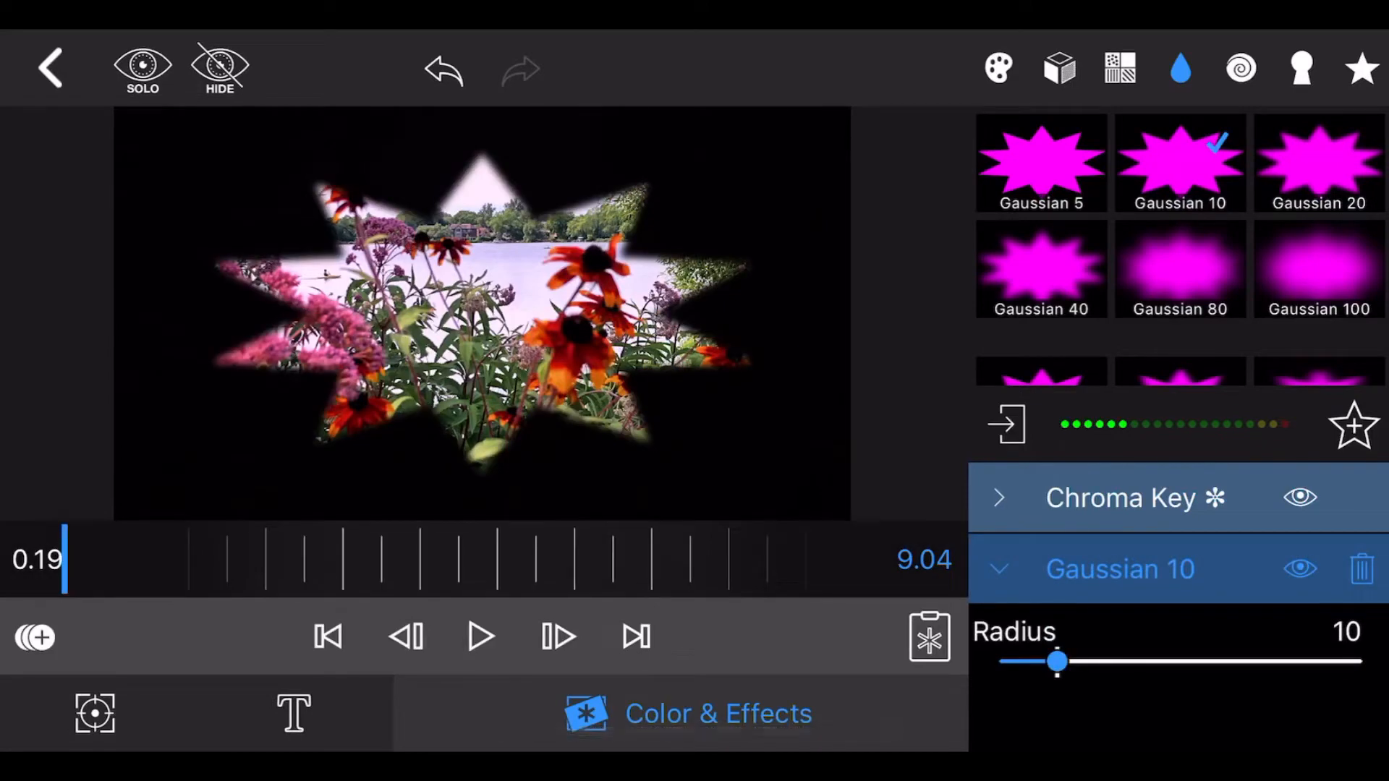
pyautogui.moveTo(1056, 662); pyautogui.dragTo(1098, 662)
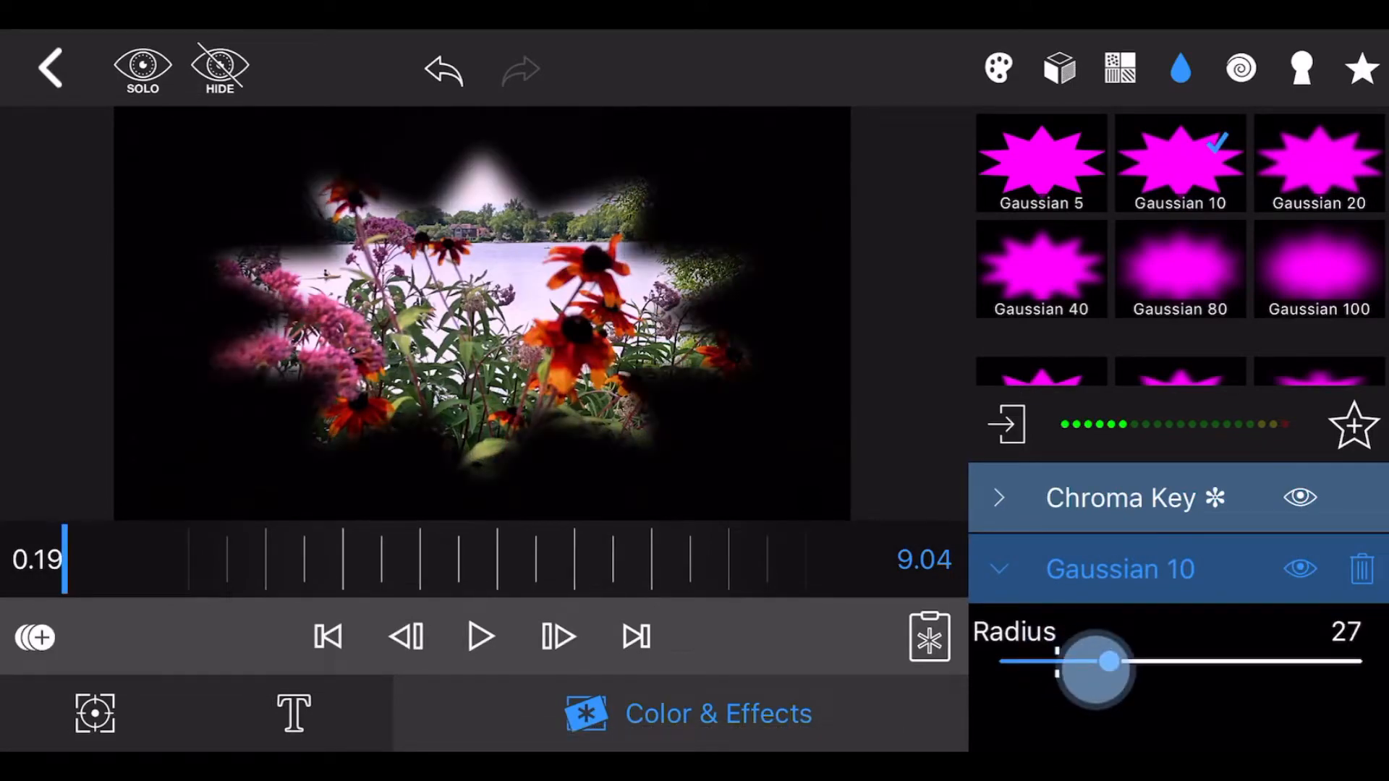
pyautogui.moveTo(1125, 662); pyautogui.dragTo(1072, 662)
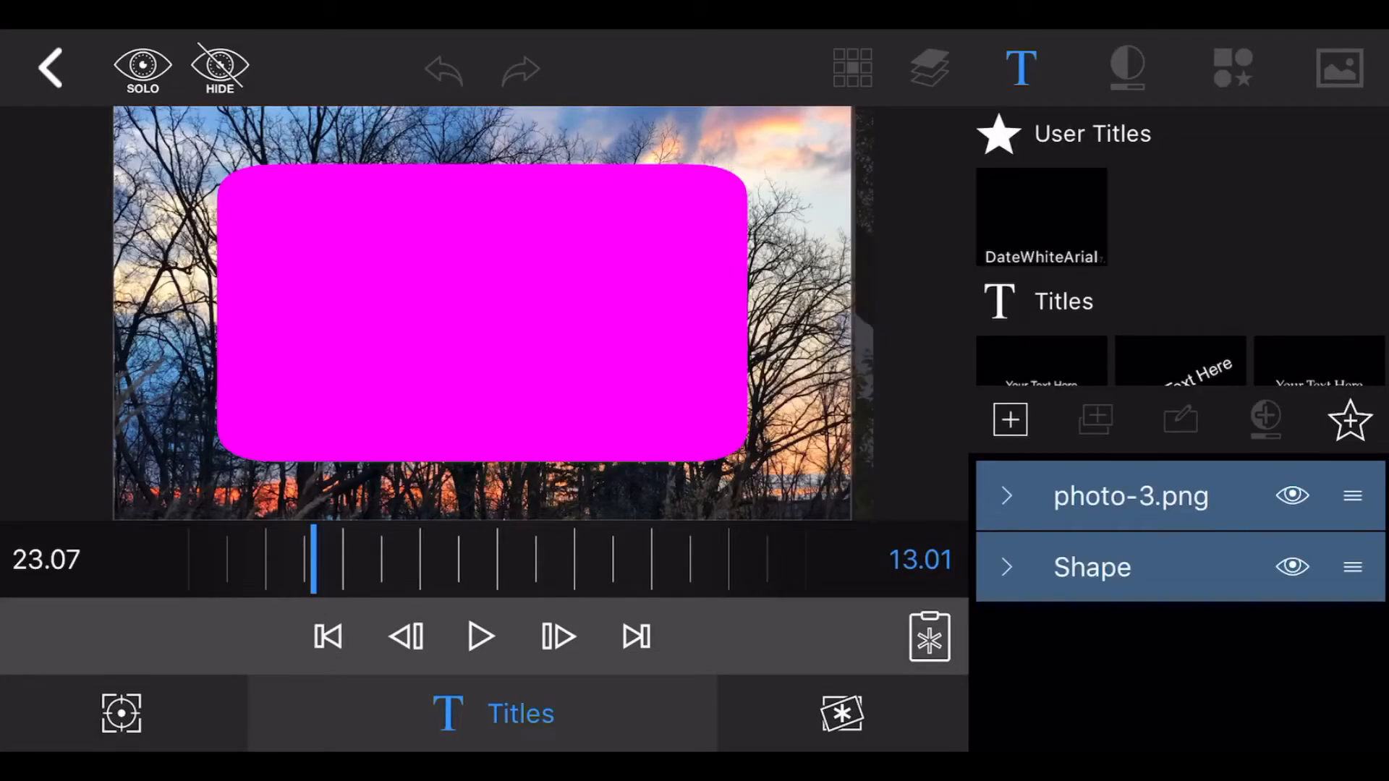
# Step: Show another title with two magenta circles layered over photo-3.png
pyautogui.click(1009, 419)
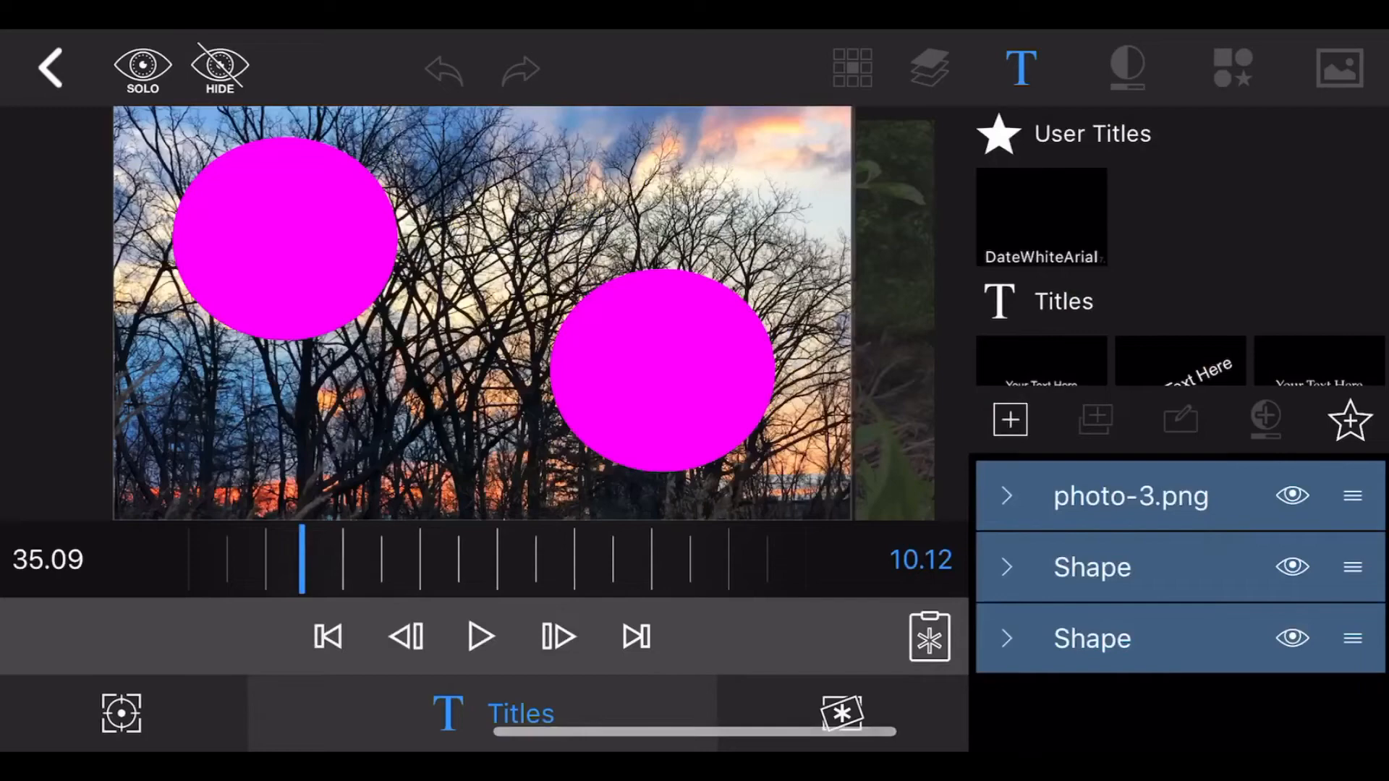